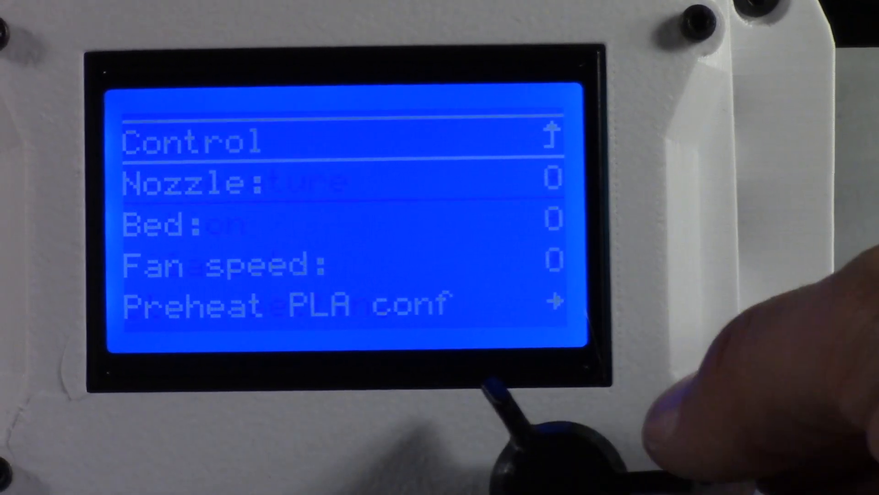
Press the encoder on Nozzle in Control > Temperature to edit its target value.
click(533, 426)
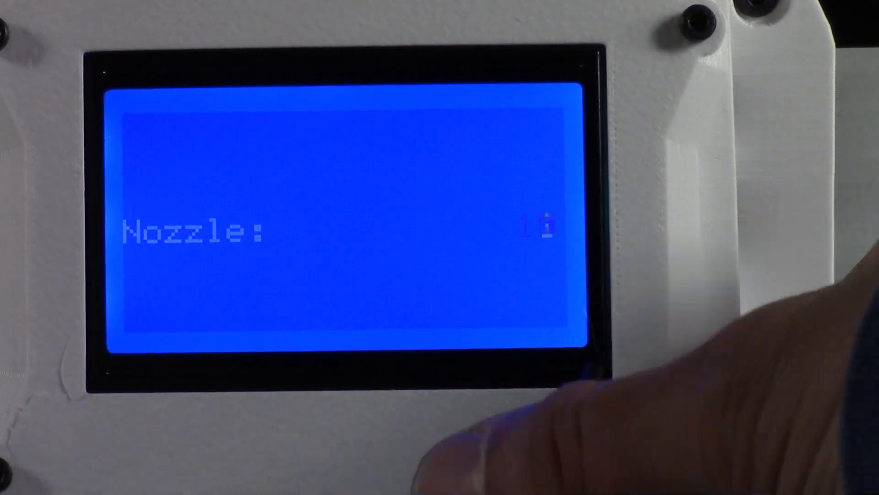